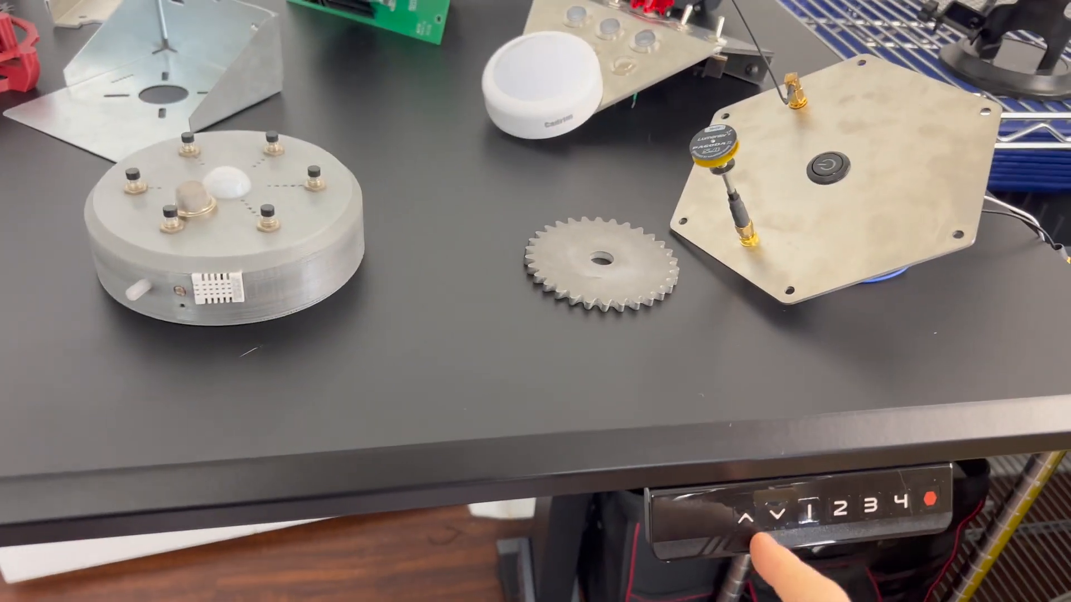
# Wake the desk control panel so its display reads the current height of 99.6.
pyautogui.click(757, 509)
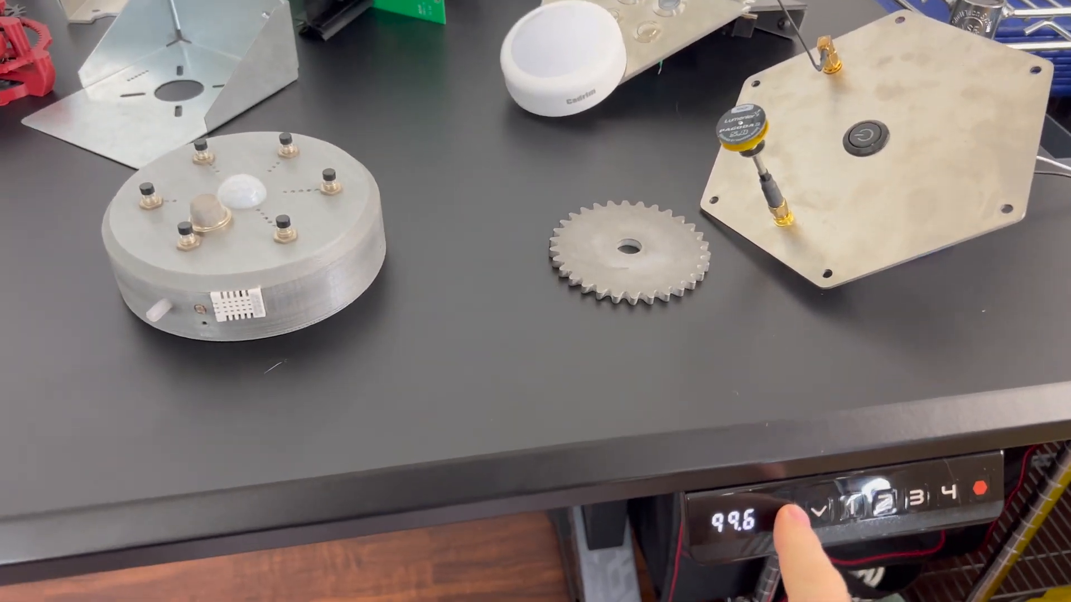